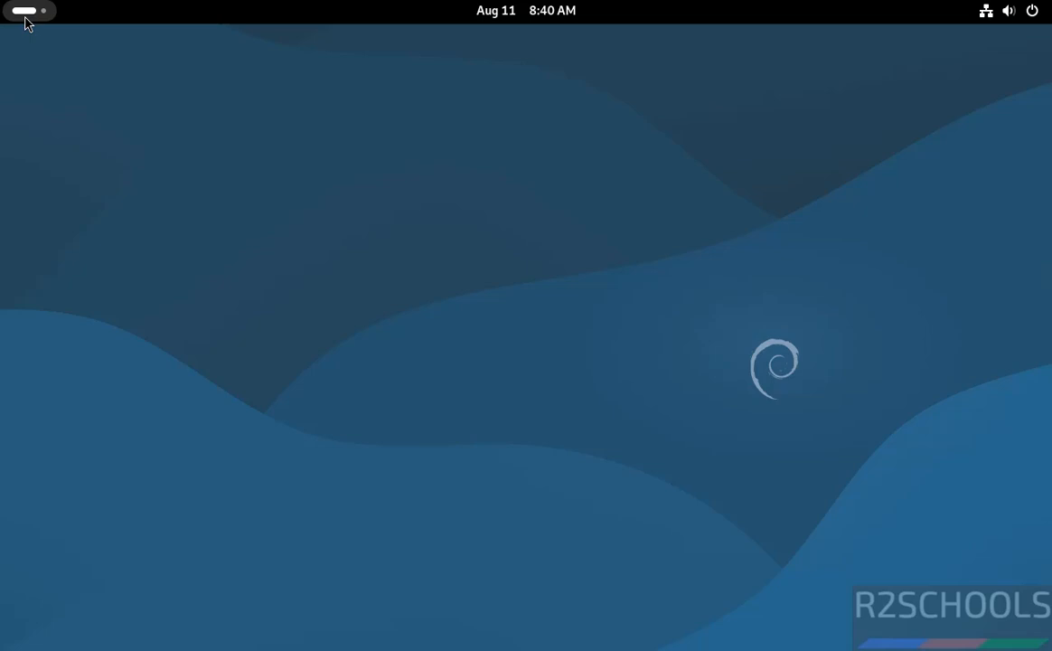
# Step: Show the GNOME app grid of installed applications
pyautogui.click(755, 603)
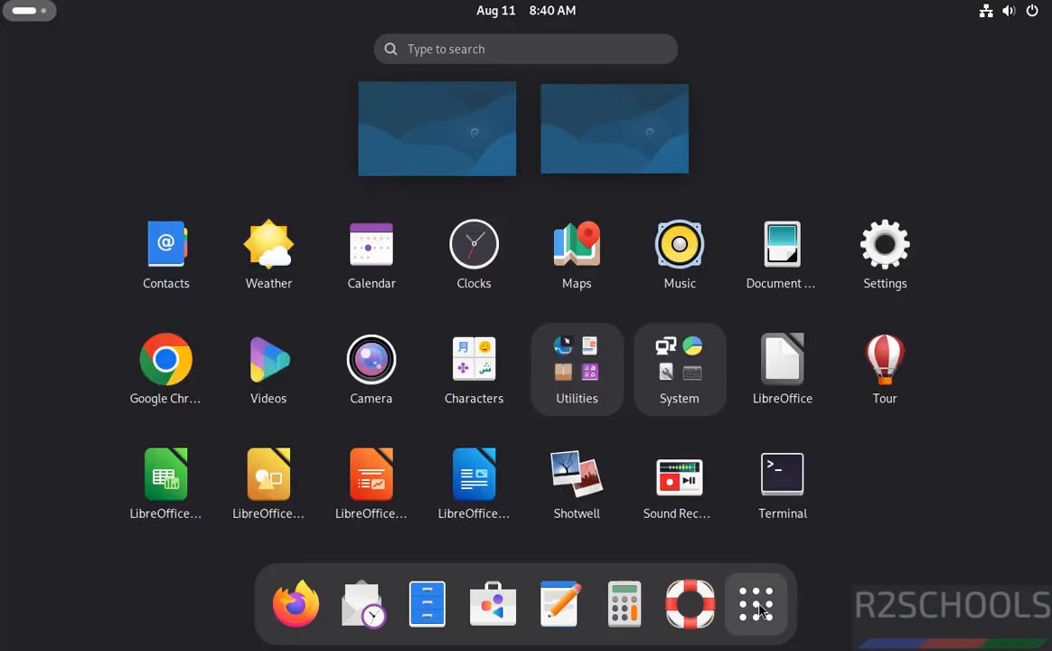
pyautogui.moveTo(577, 253)
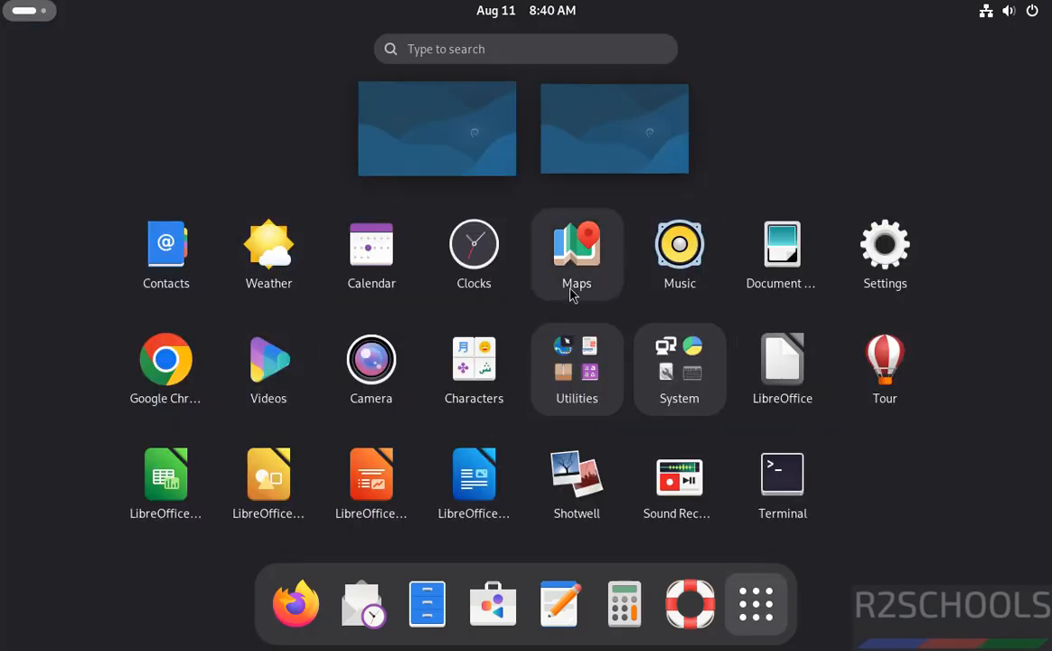
pyautogui.moveTo(295, 604)
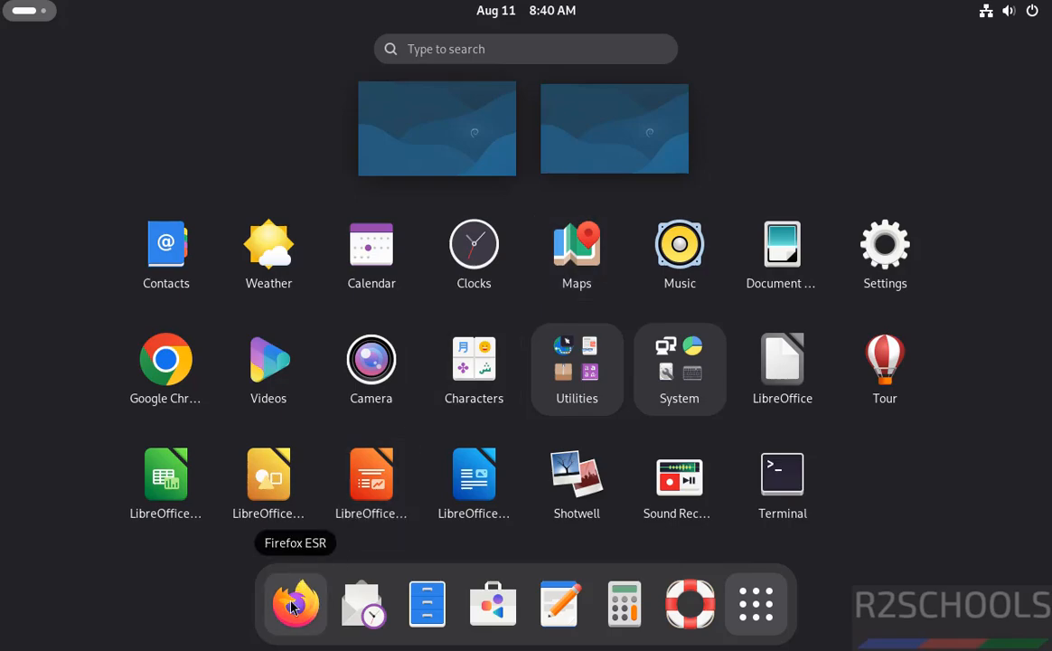
# Step: Visit code.visualstudio.com in Firefox and download the Linux .deb package of VS Code
pyautogui.click(295, 604)
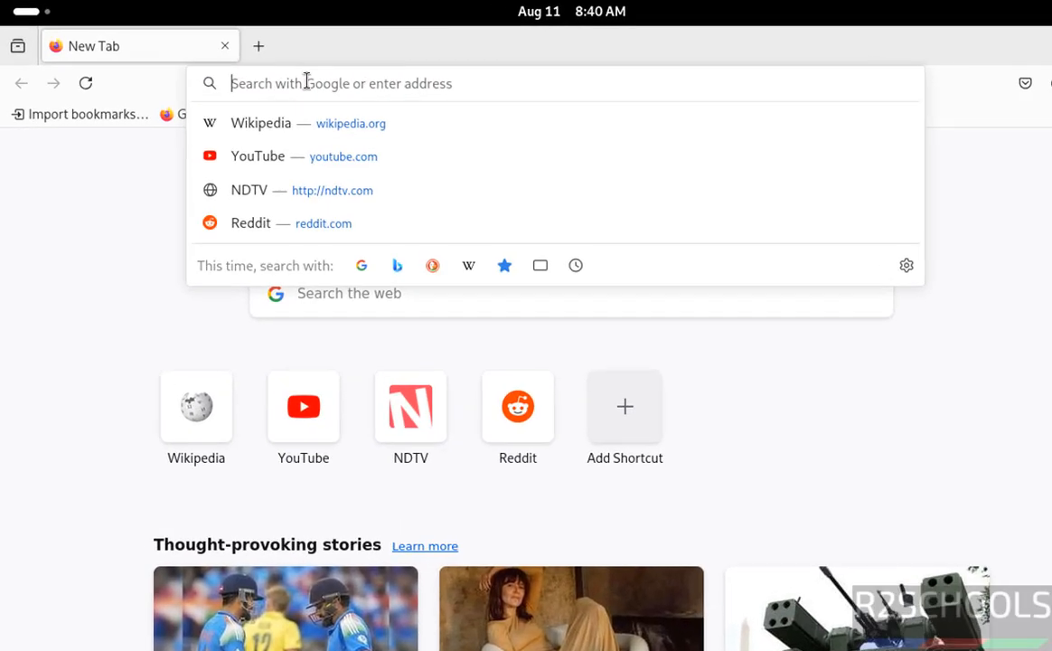
pyautogui.write('code.visu')
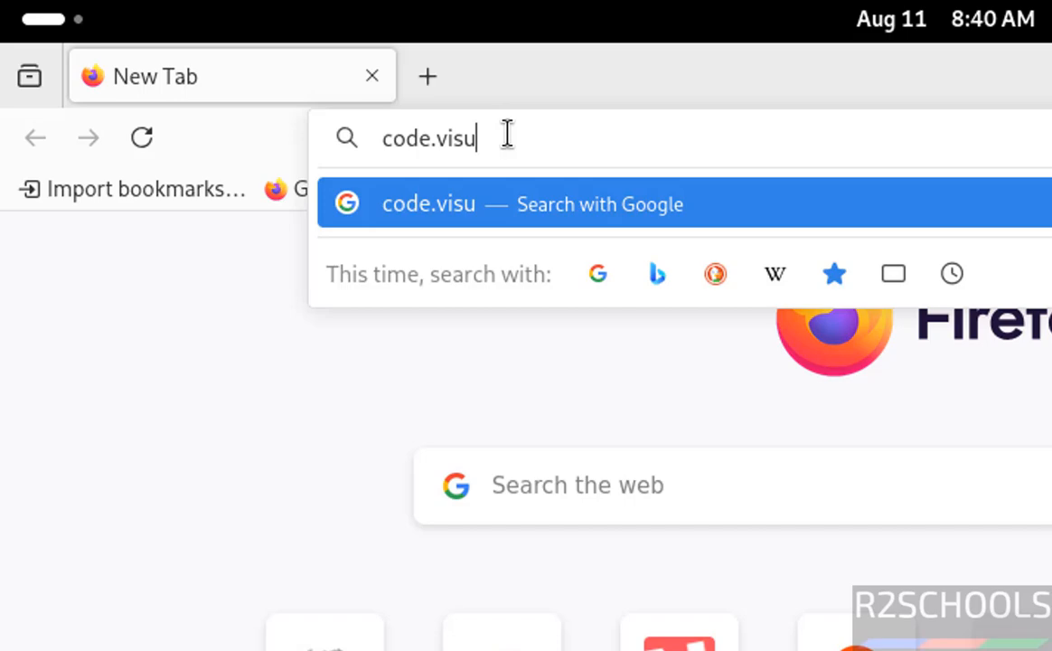
pyautogui.write('alstudio.com')
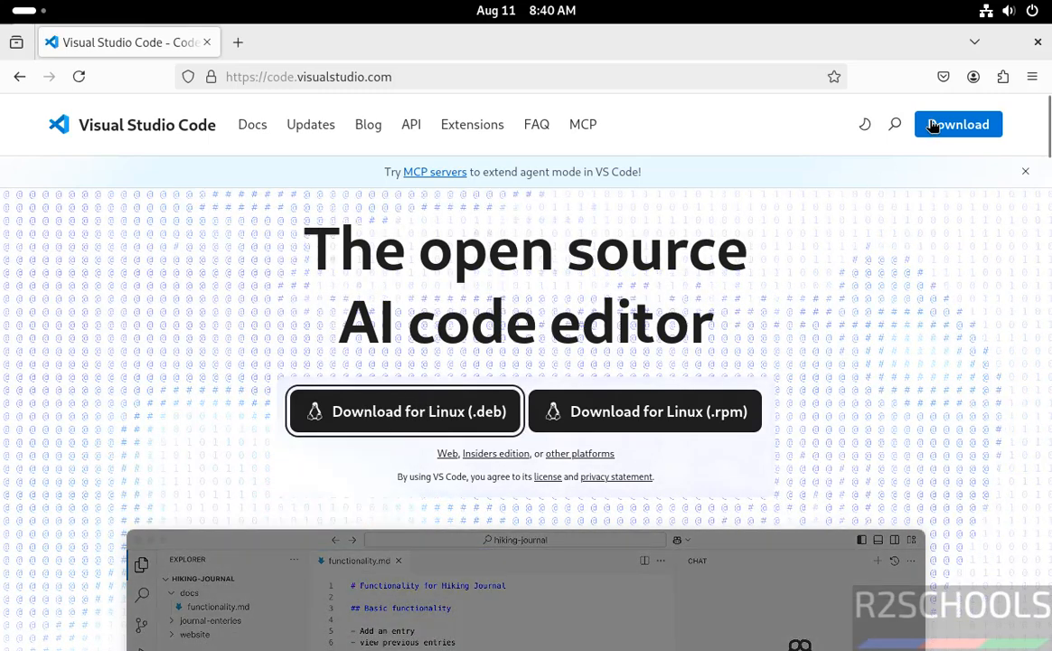
pyautogui.click(958, 123)
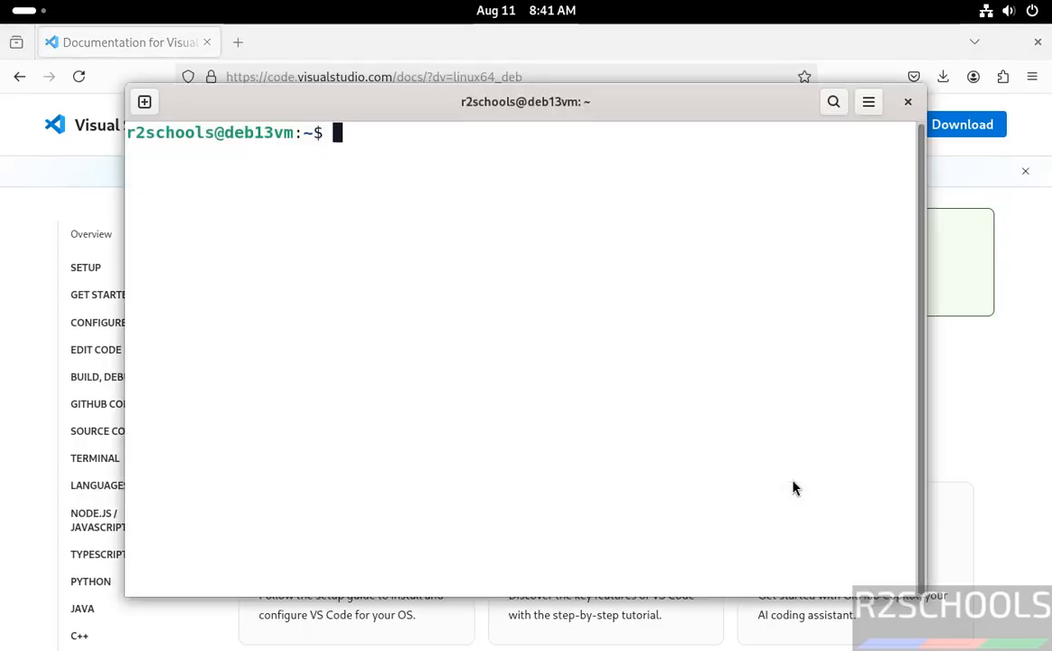
pyautogui.write('cd Downloads/')
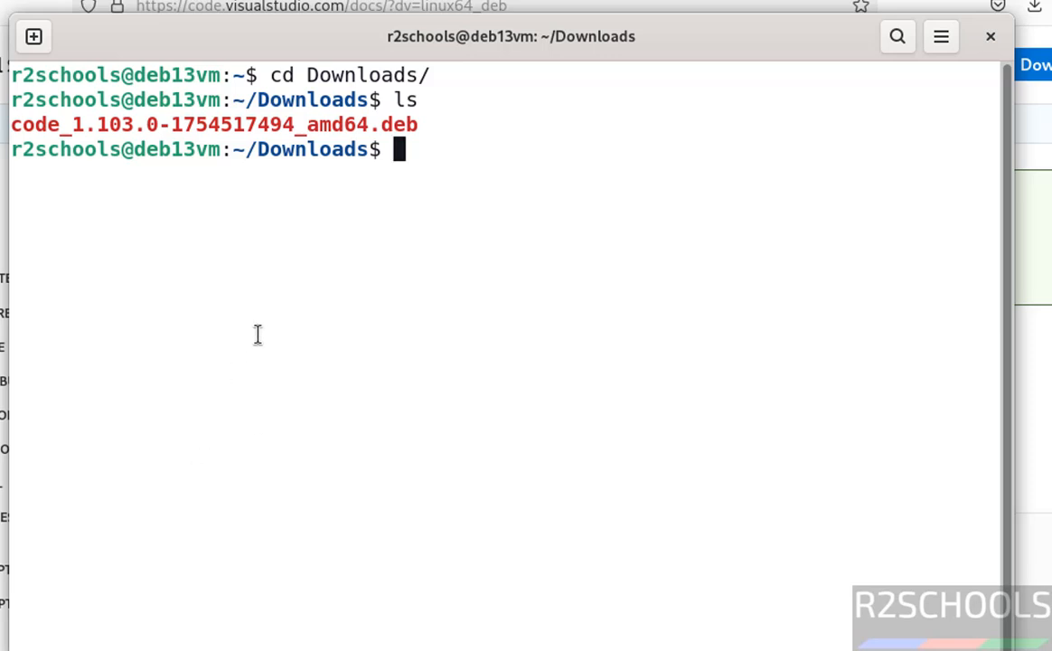
pyautogui.write('sudo')
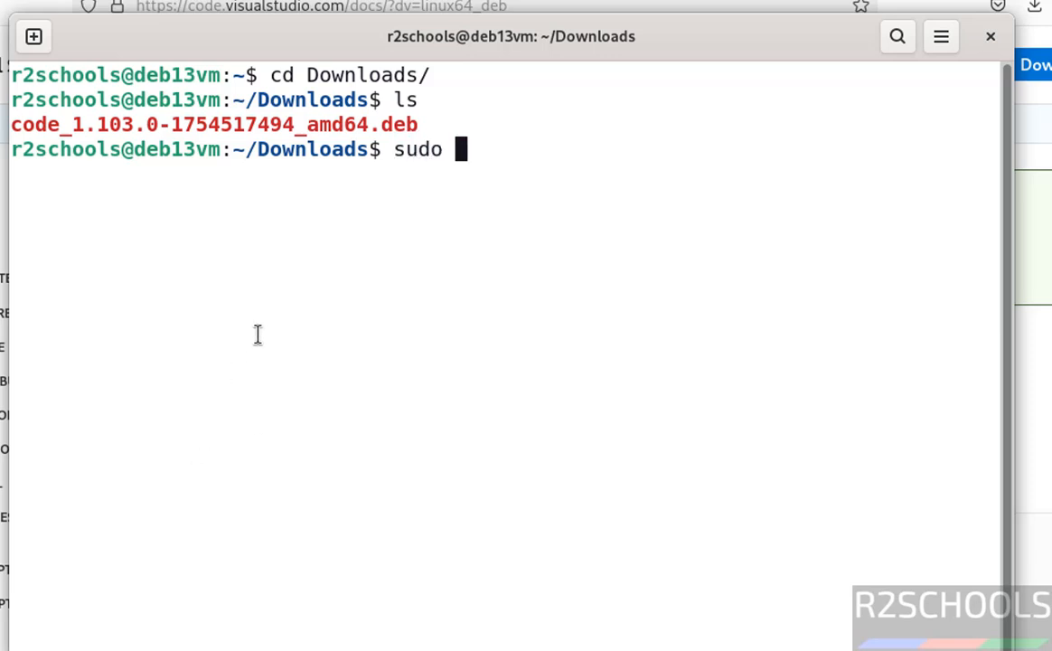
pyautogui.write('dpkg -i')
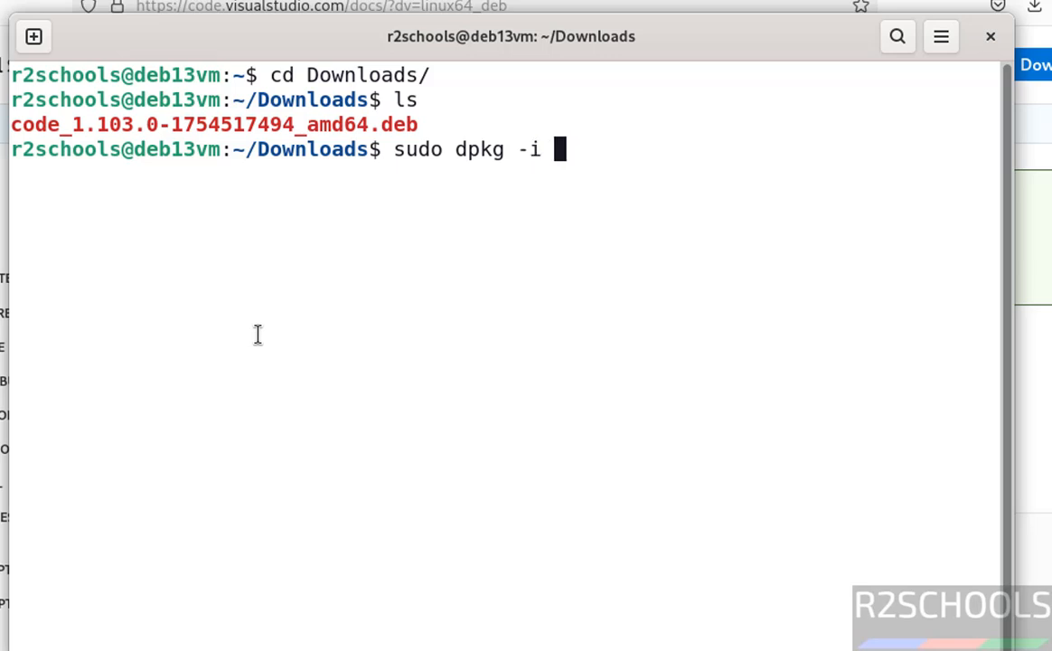
pyautogui.write('code_1.103.0-1754517494_amd64.deb')
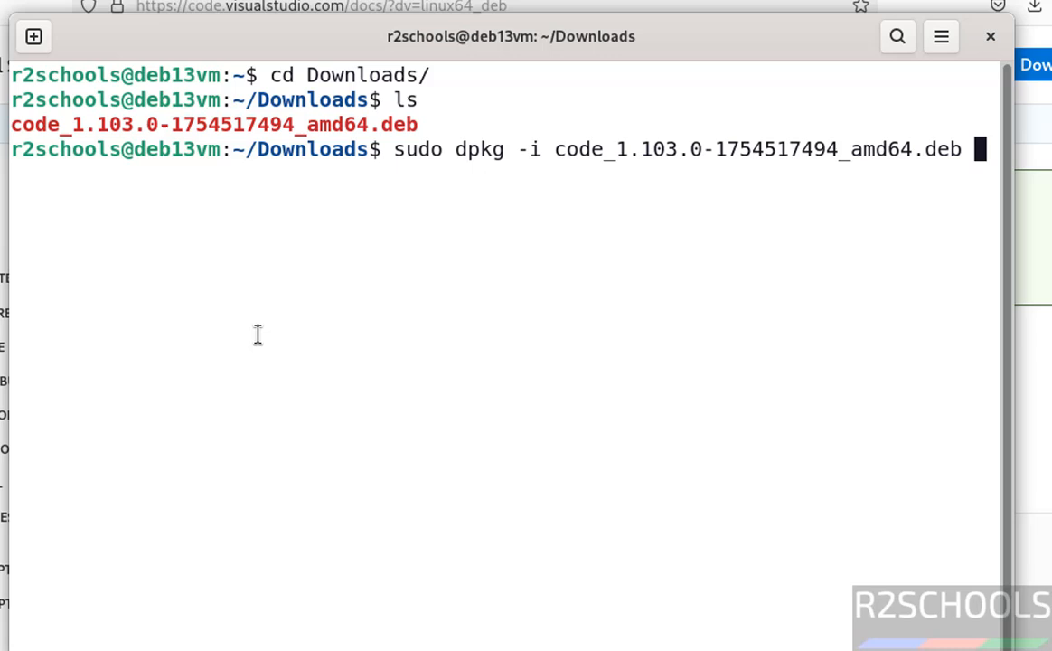
pyautogui.press('Return')
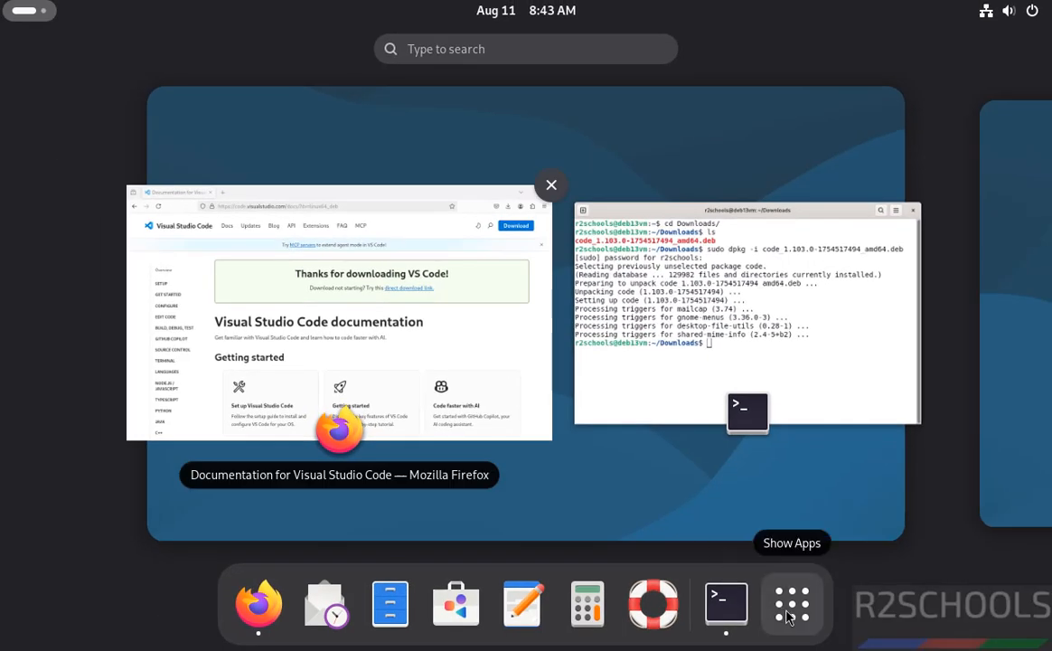
pyautogui.click(792, 604)
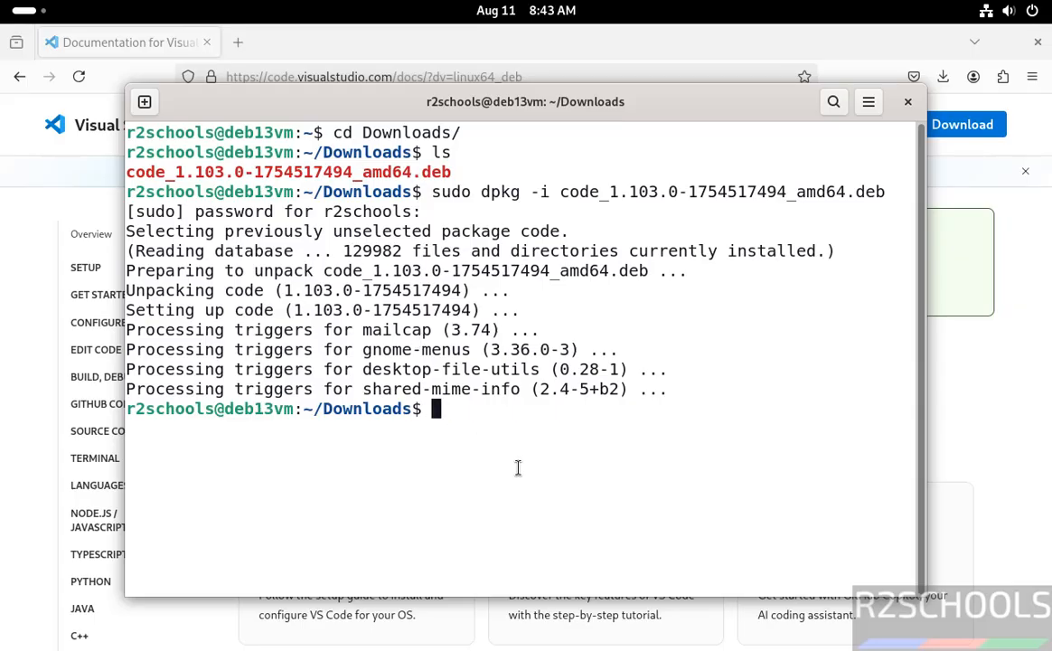
pyautogui.write('code')
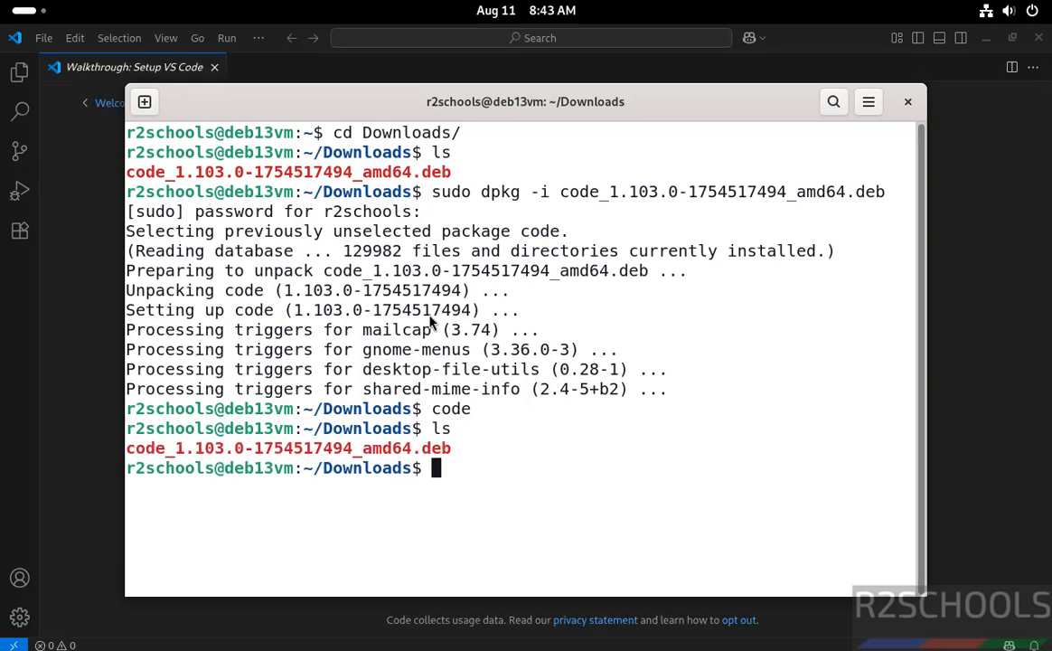
pyautogui.write('rm code_1.103.0-1754517494_amd64.deb')
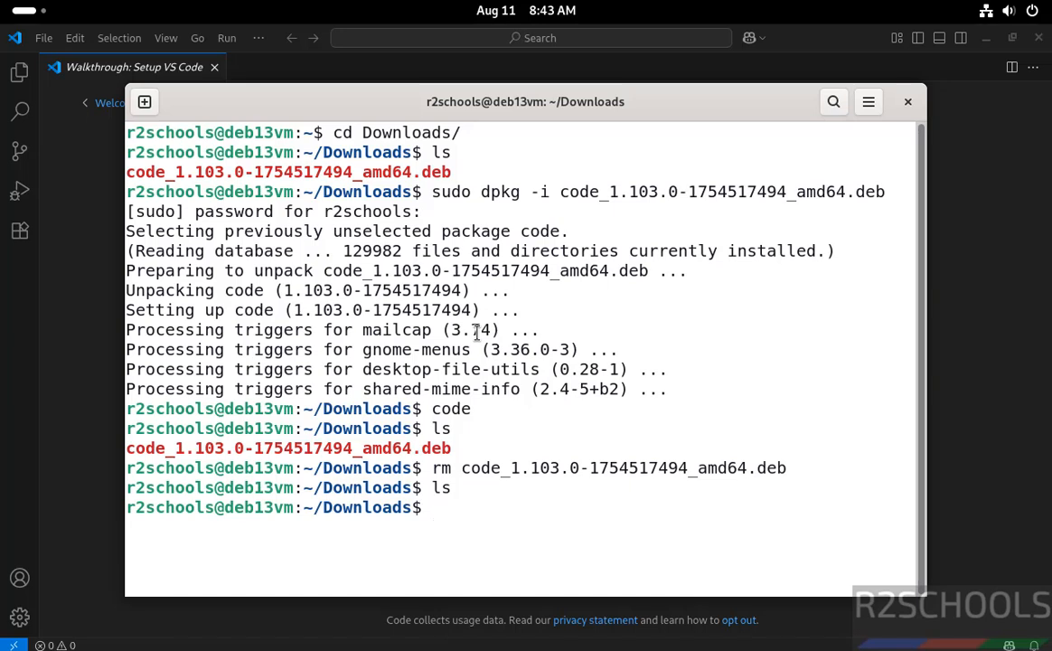
pyautogui.moveTo(674, 398)
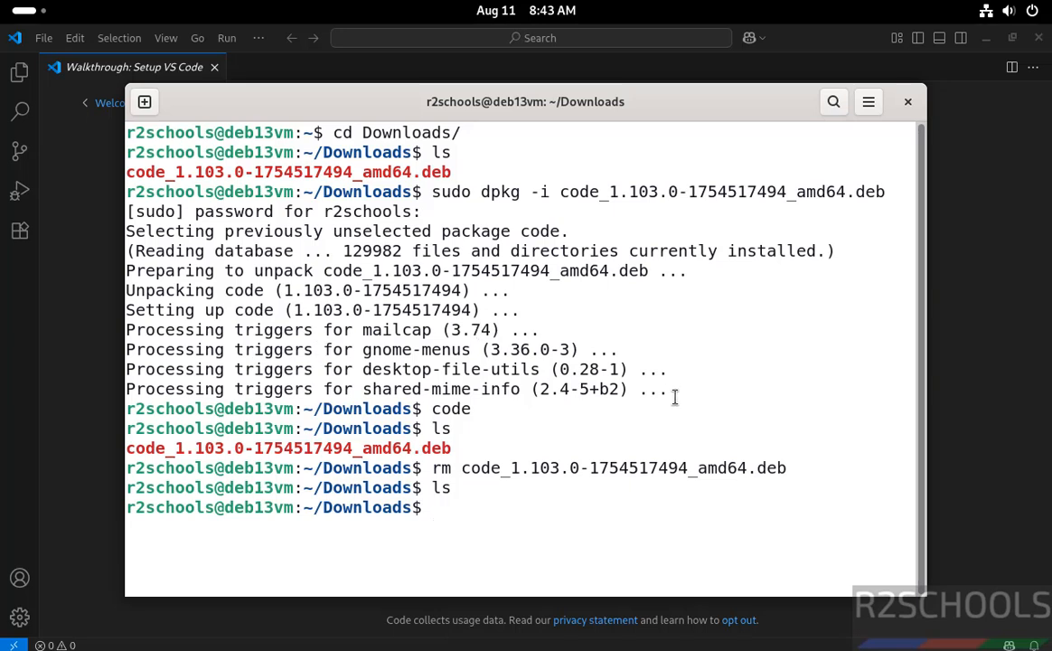